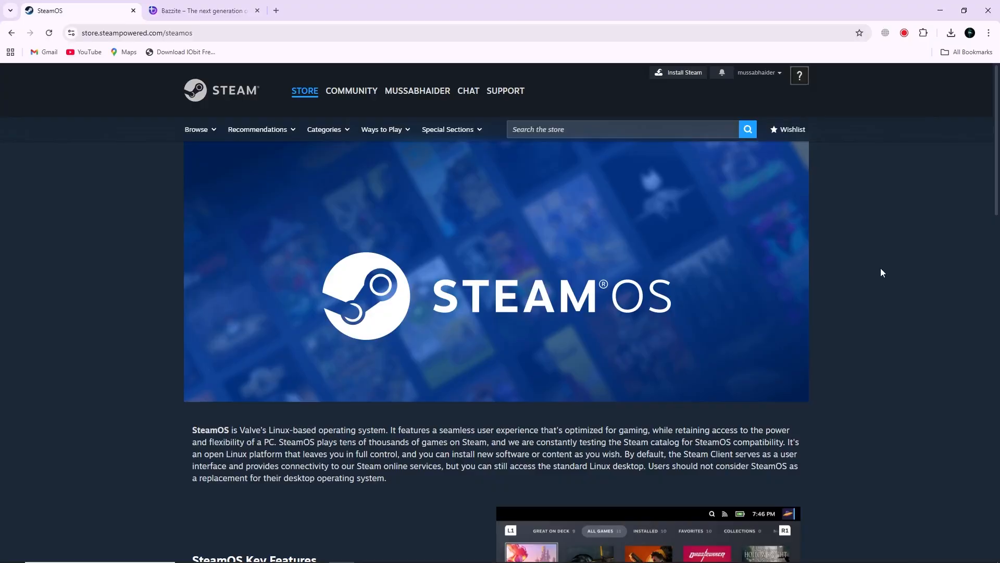
- Read down the SteamOS store page from its introduction and scroll back up partway
scroll(down, 3)
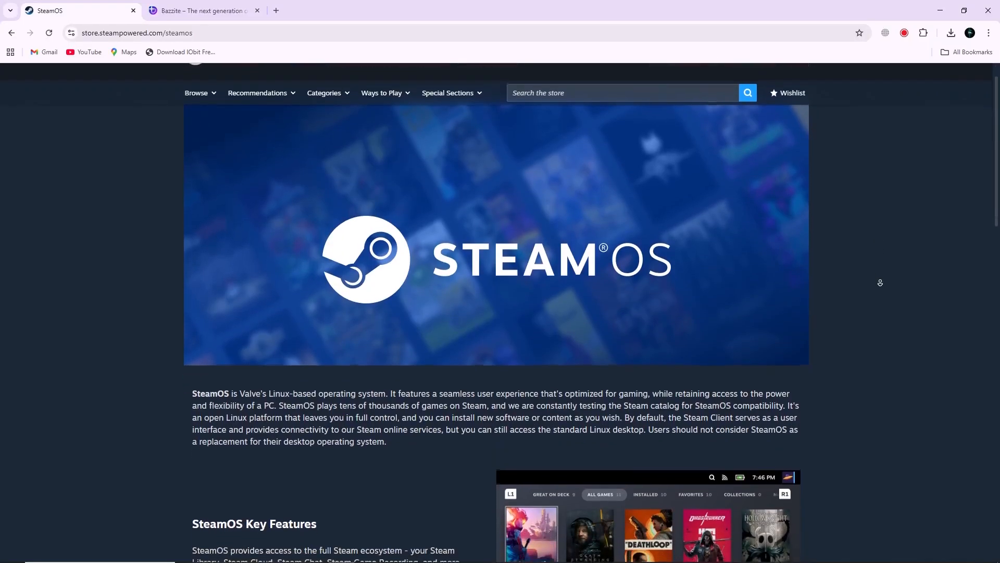
scroll(down, 3)
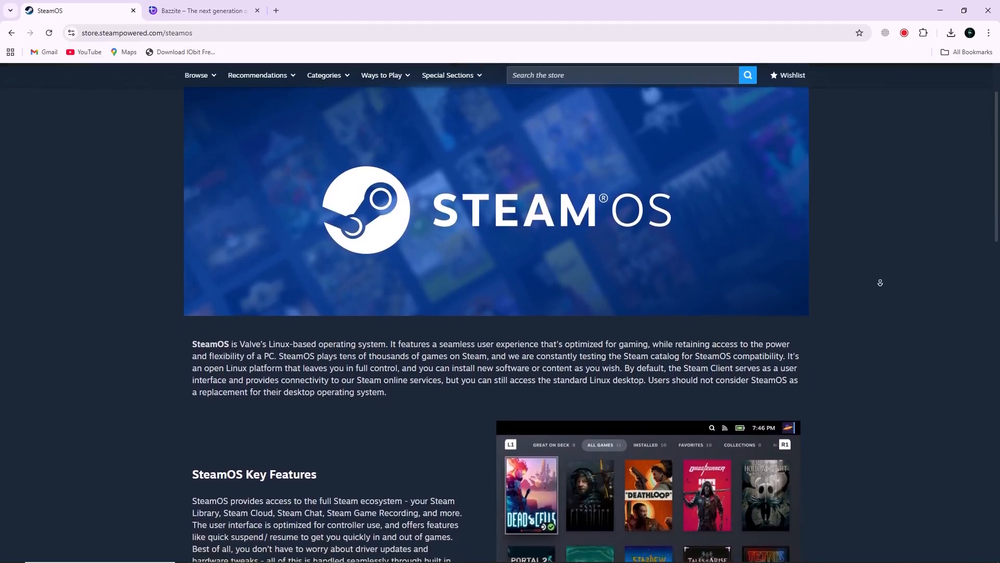
scroll(down, 3)
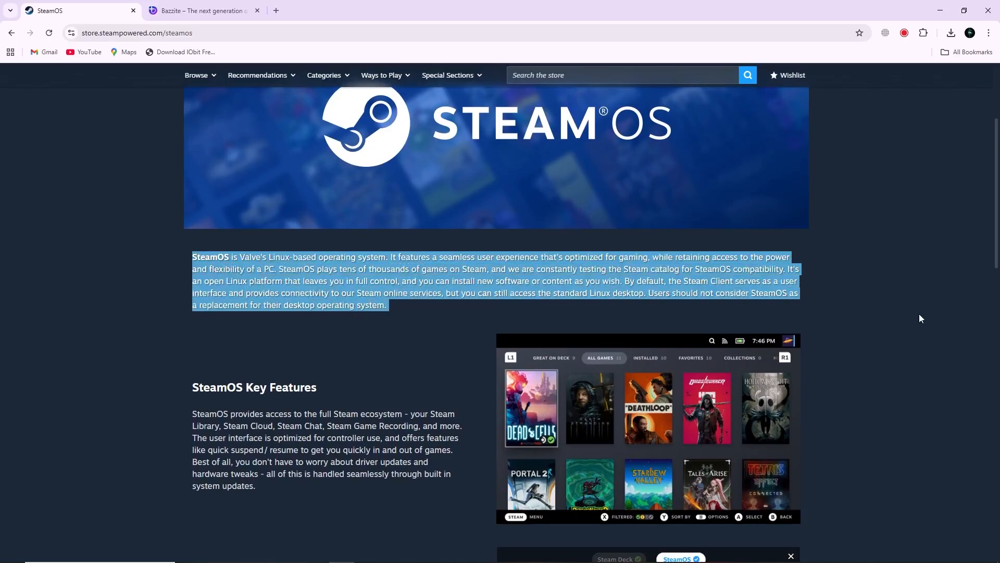
click(920, 318)
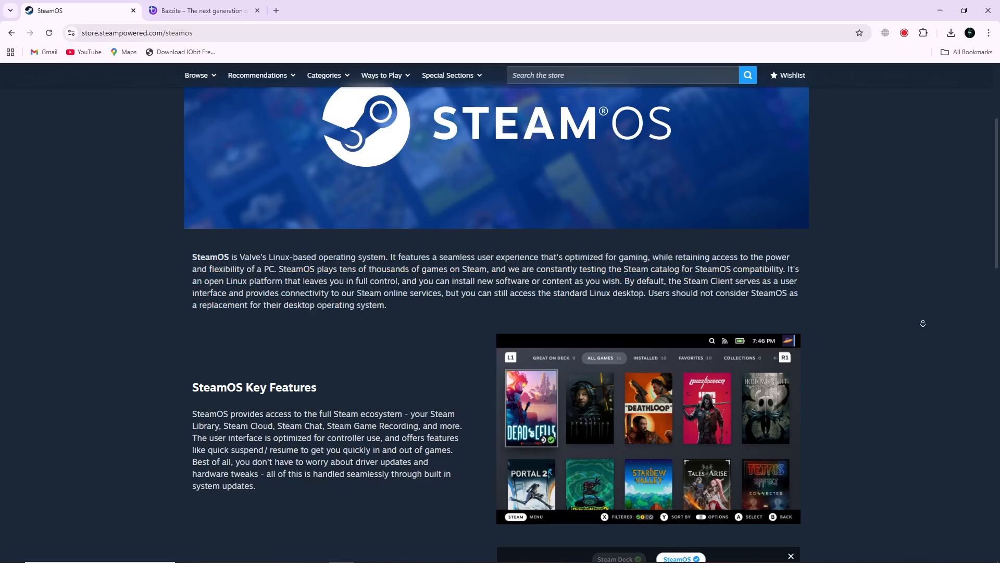
scroll(down, 3)
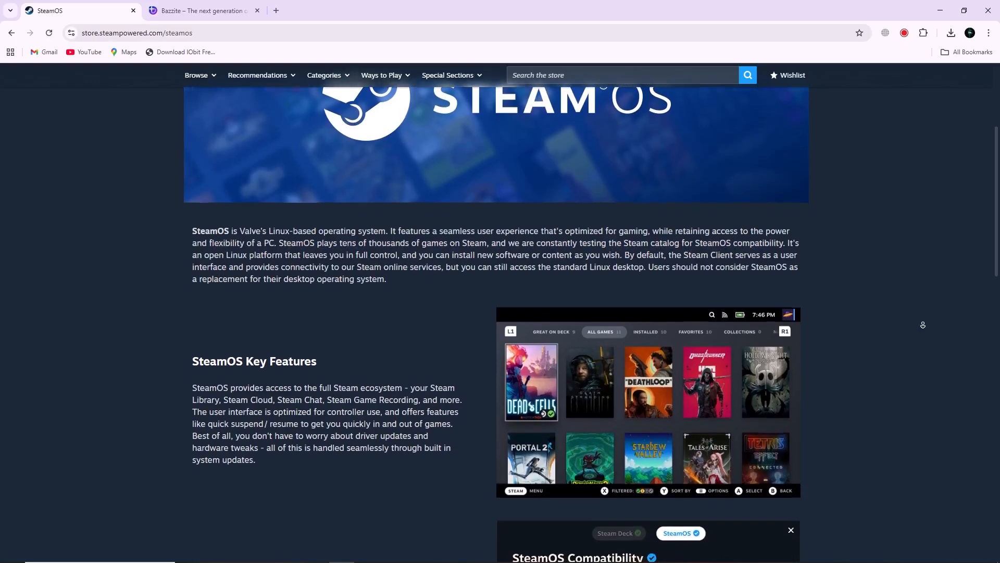
scroll(down, 3)
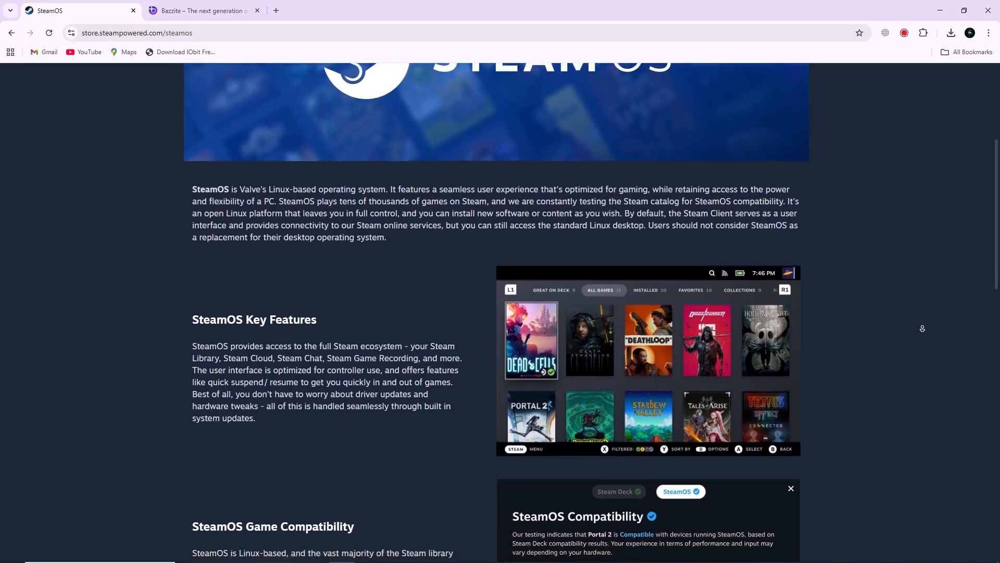
scroll(down, 3)
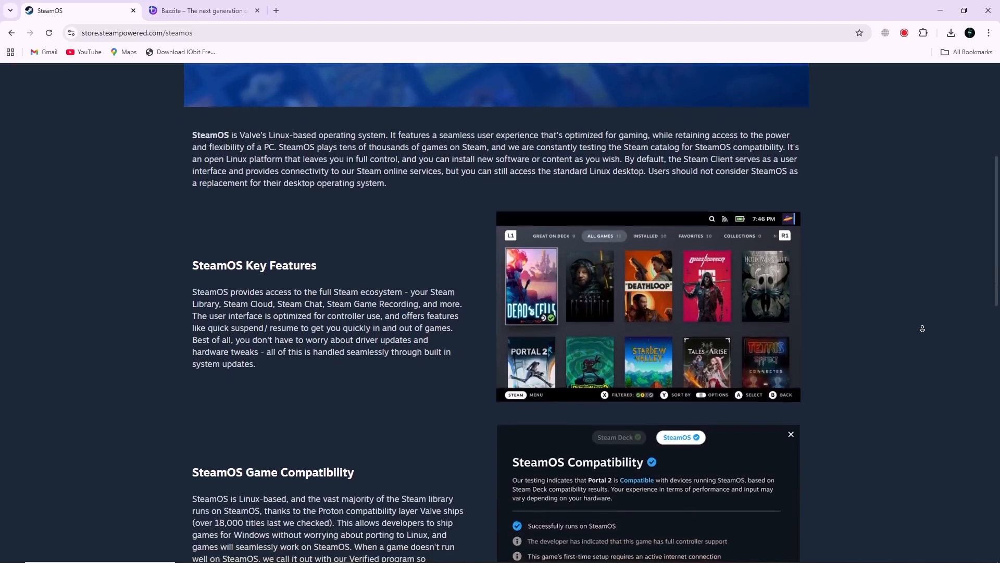
scroll(down, 3)
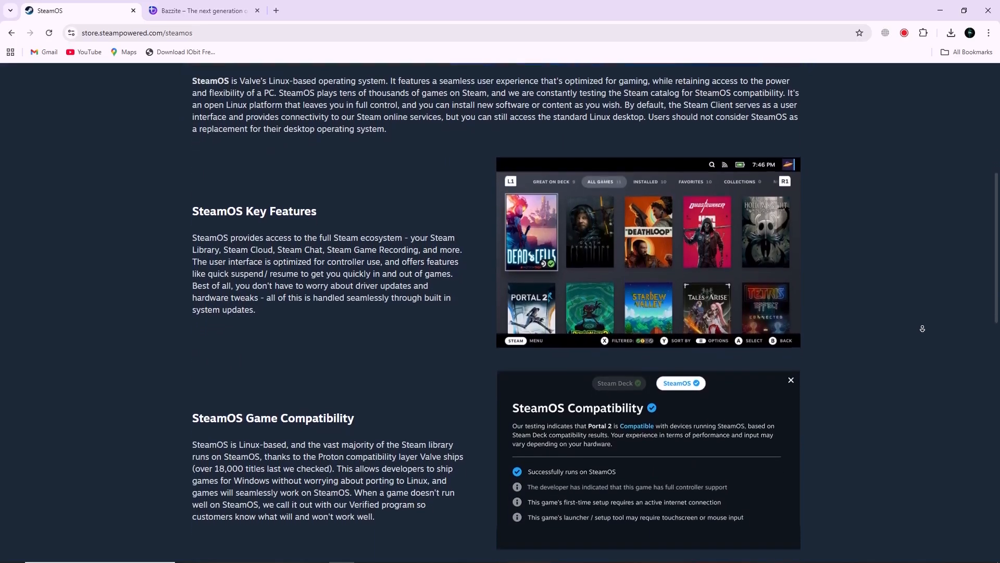
scroll(down, 3)
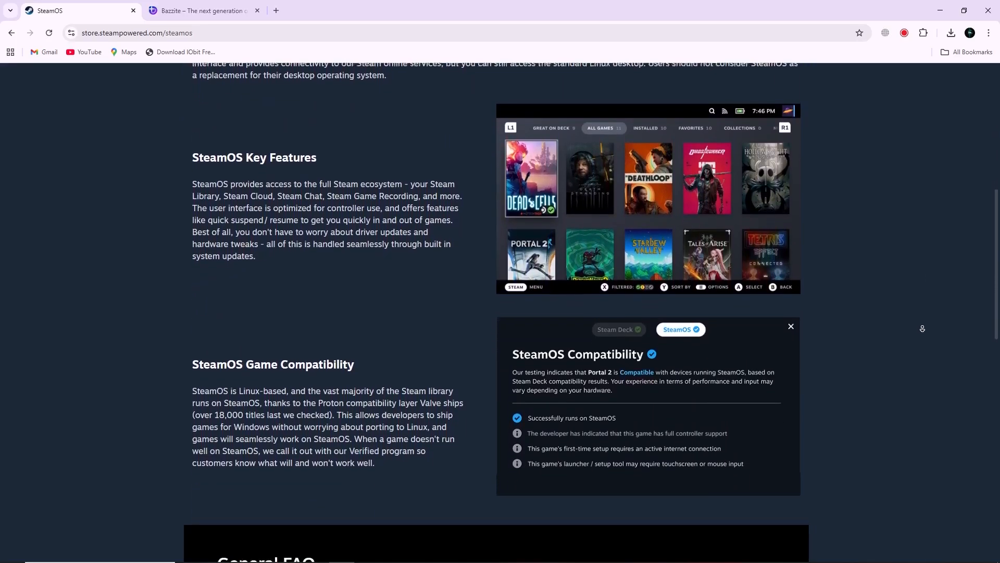
scroll(down, 3)
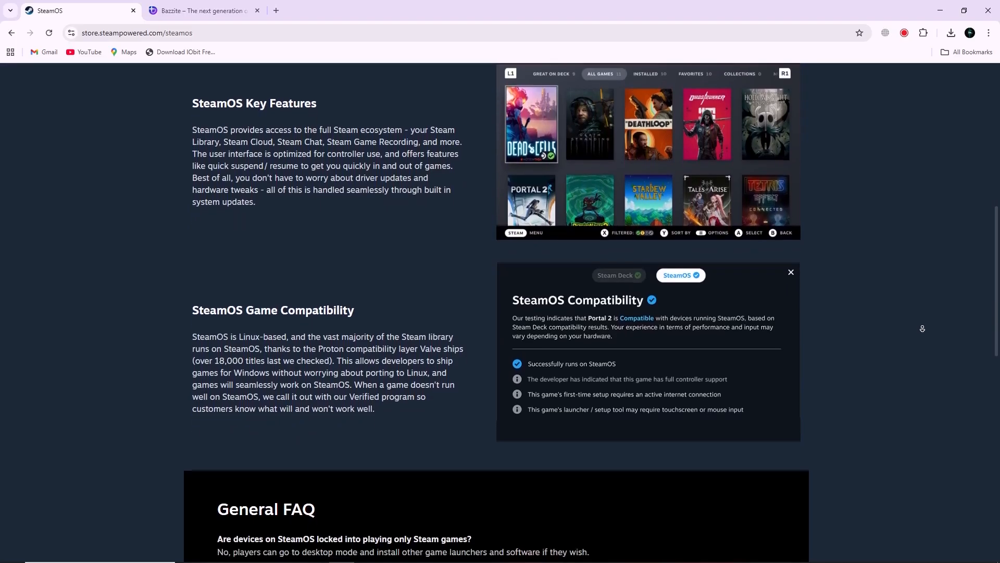
scroll(down, 3)
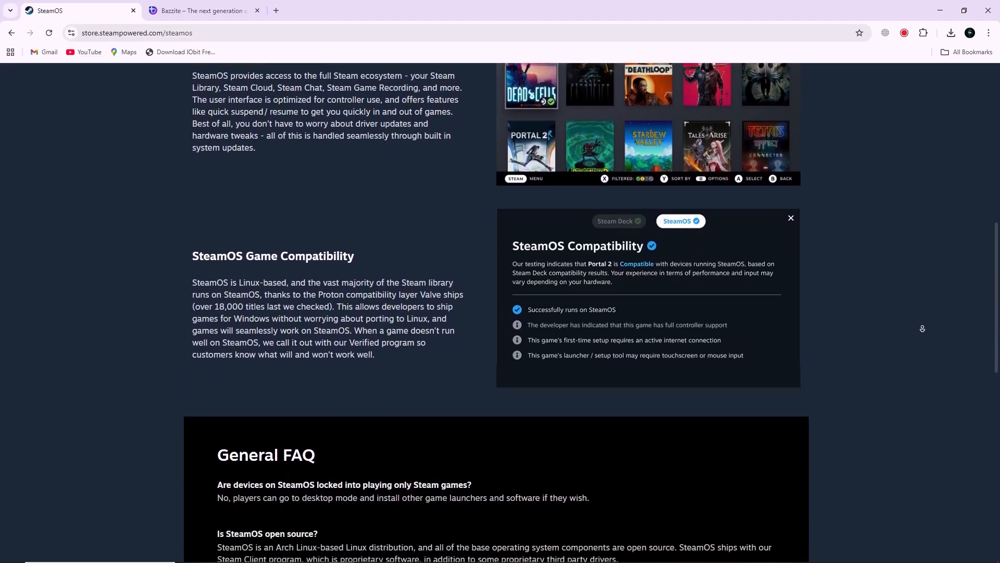
scroll(down, 3)
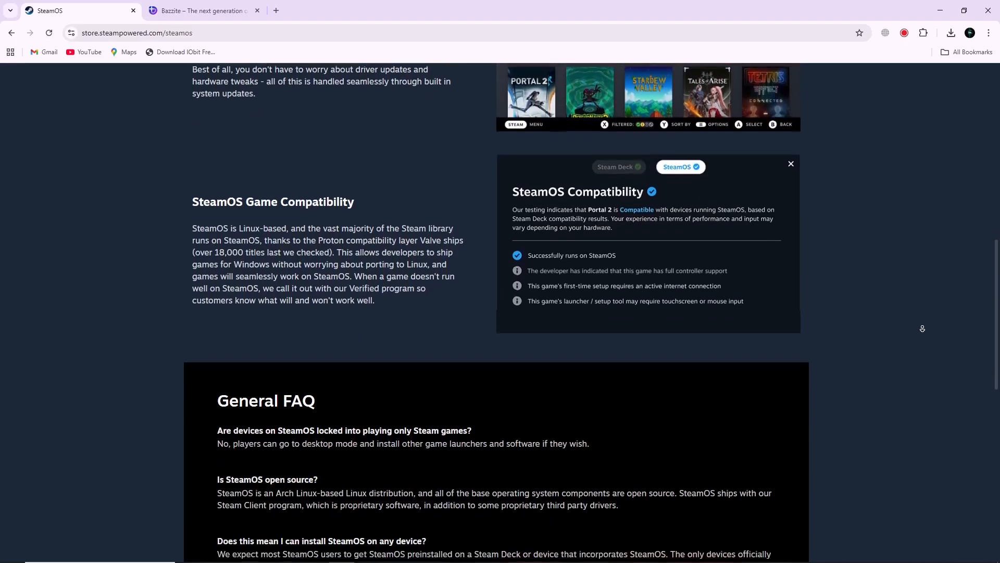
scroll(down, 3)
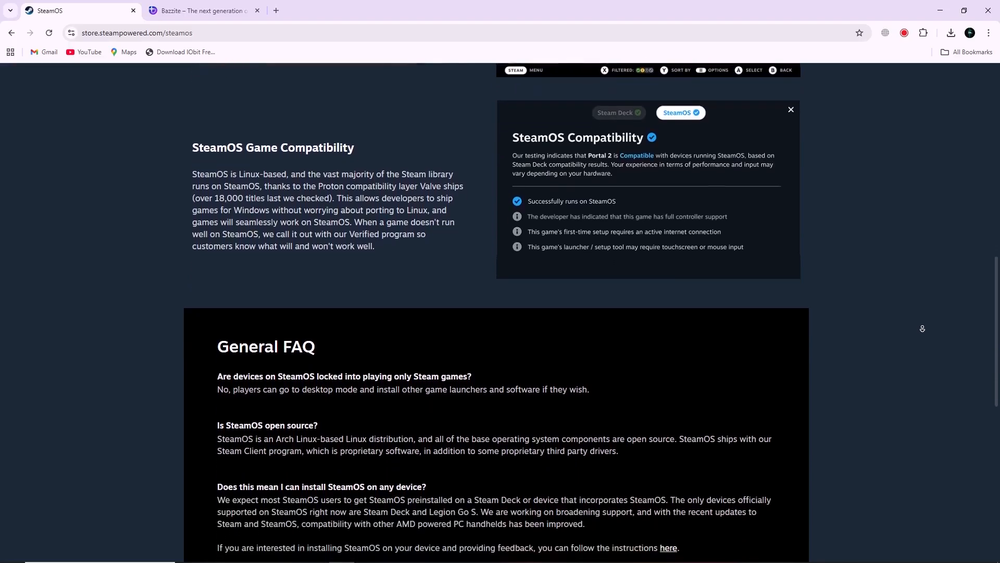
scroll(up, 3)
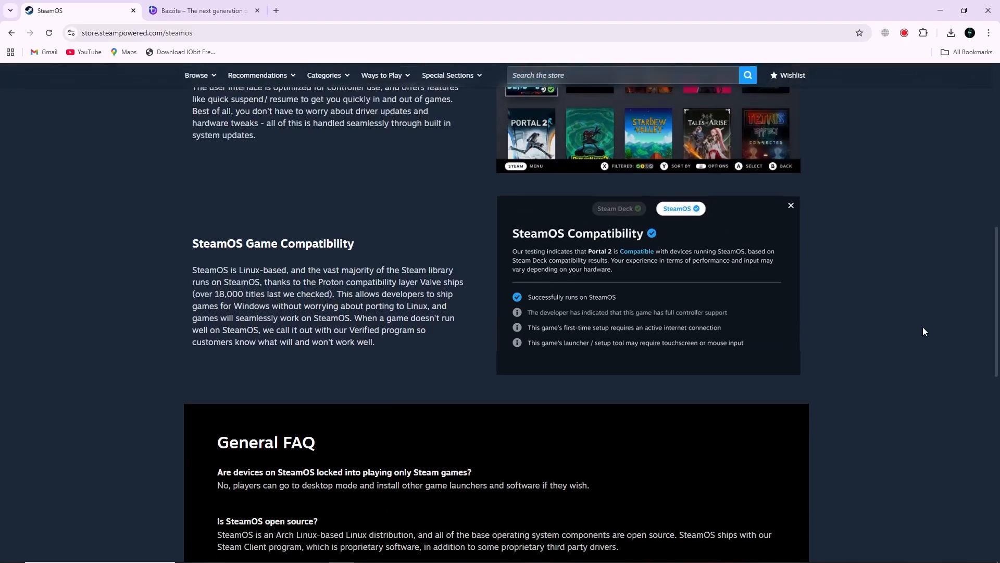
scroll(up, 3)
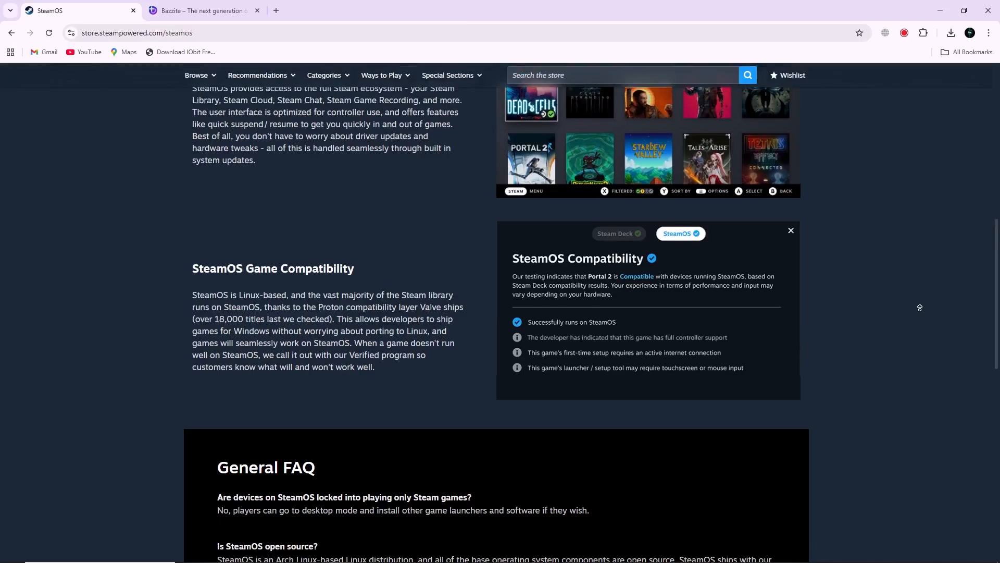
scroll(up, 3)
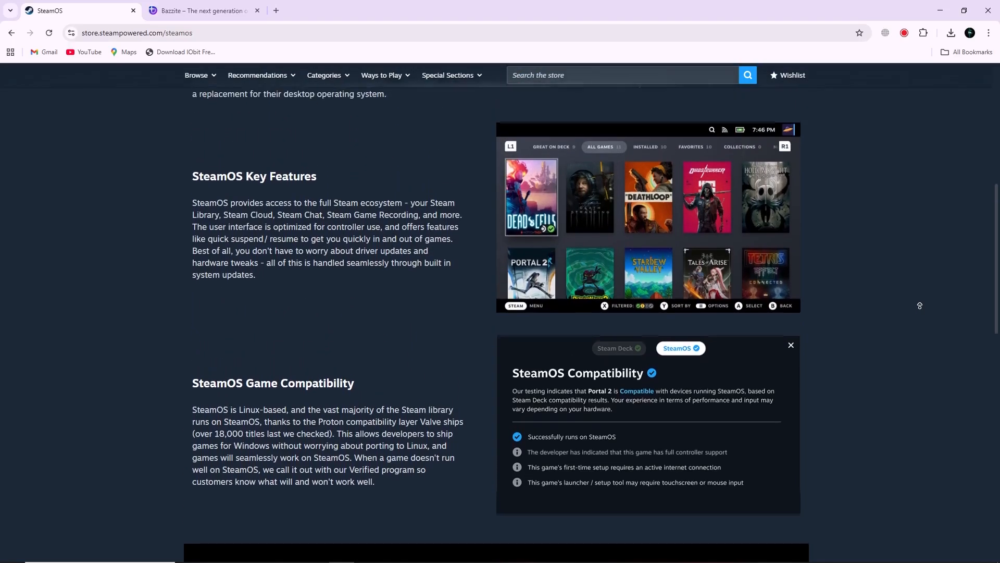
- Switch to the Bazzite homepage and scroll to the 'Play your favorite games' screenshots and ProtonDB links
click(203, 11)
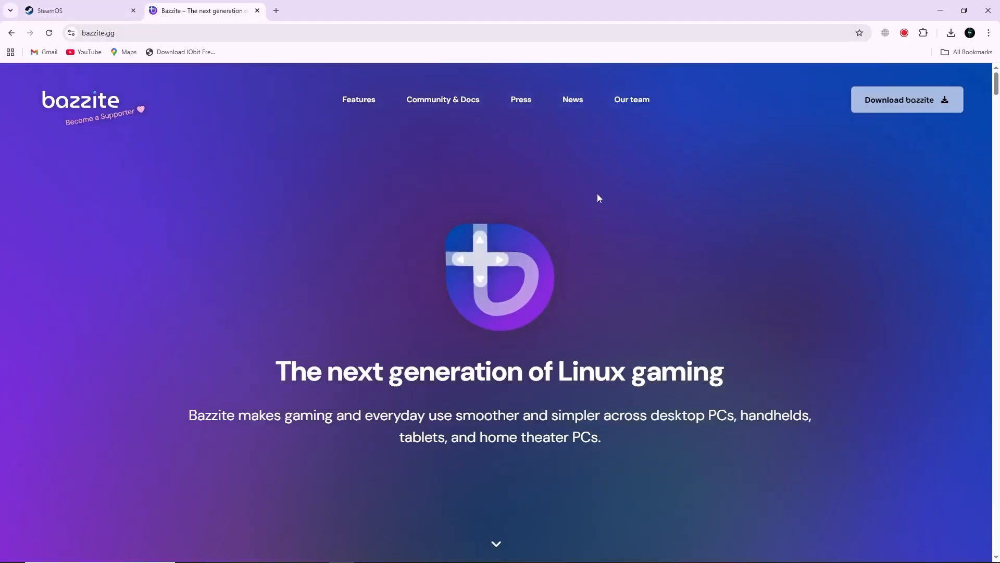
mouse_move(618, 294)
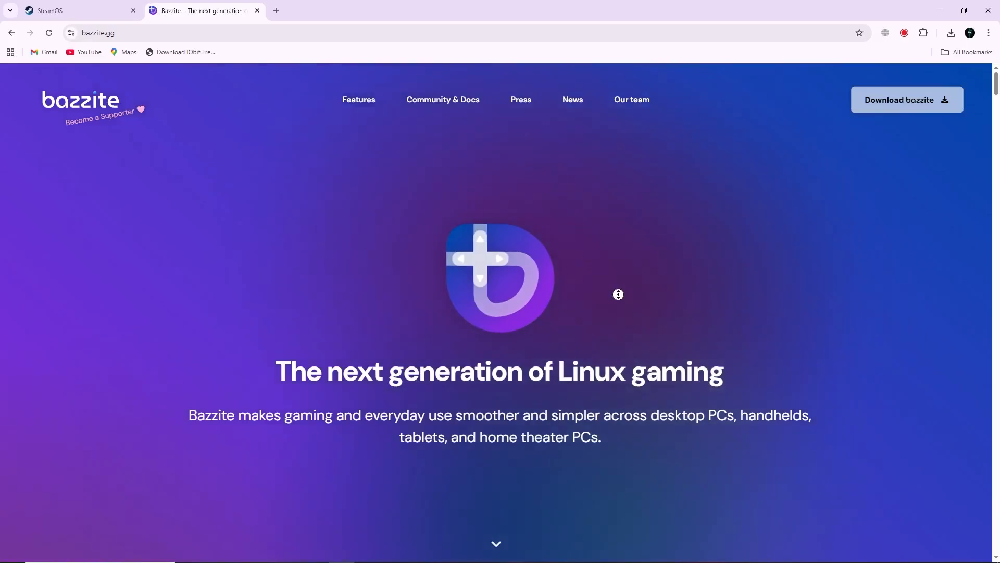
scroll(down, 3)
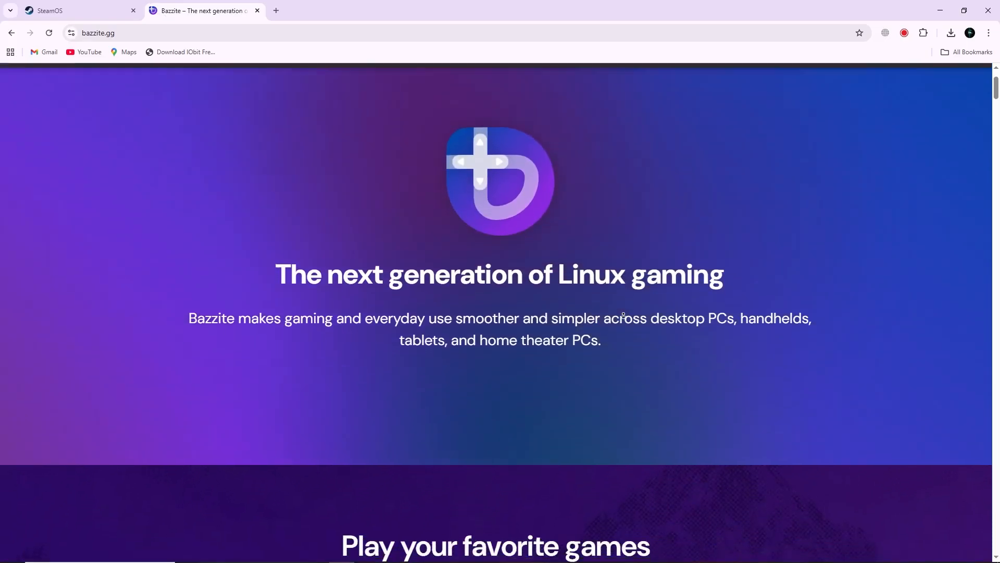
scroll(down, 3)
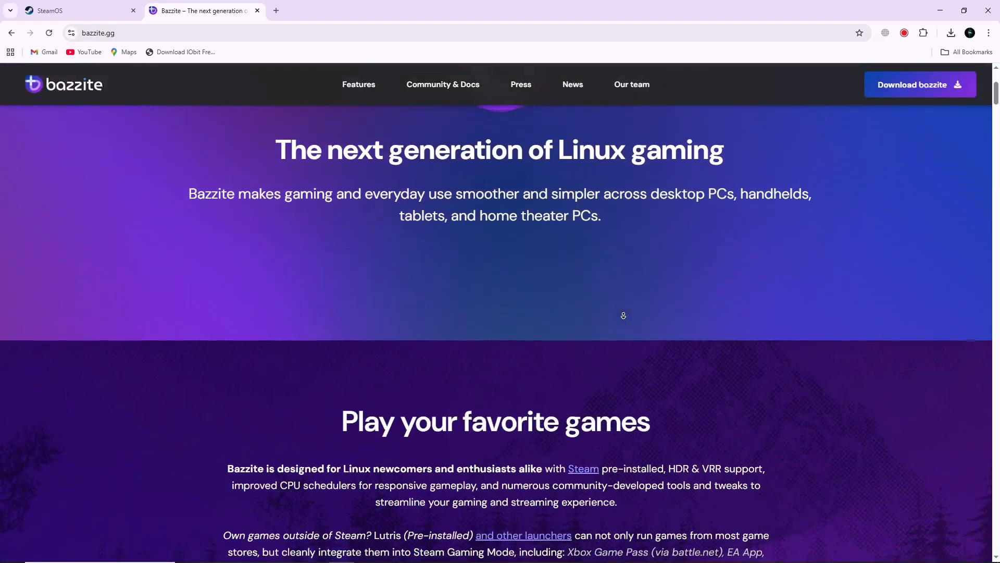
scroll(down, 3)
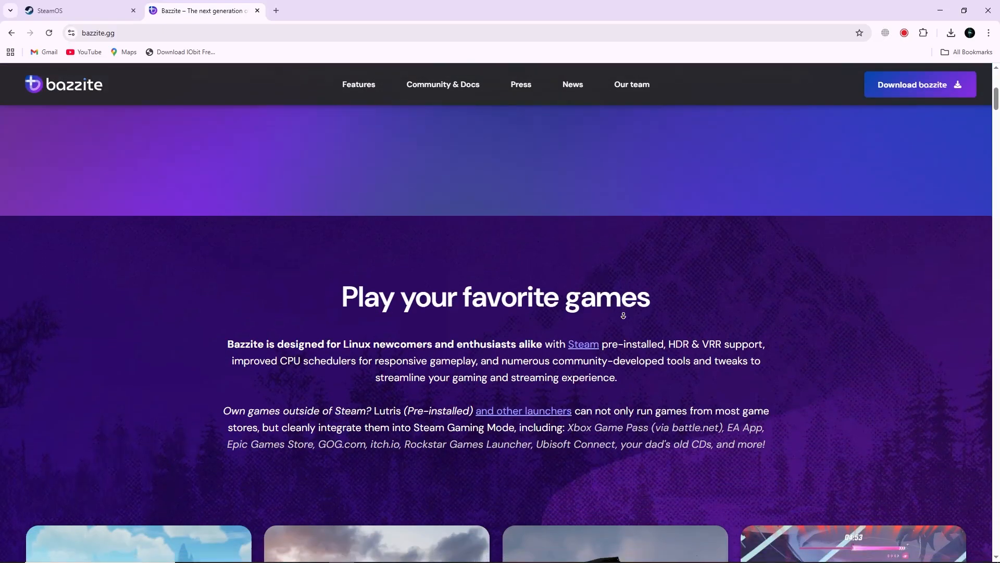
scroll(down, 3)
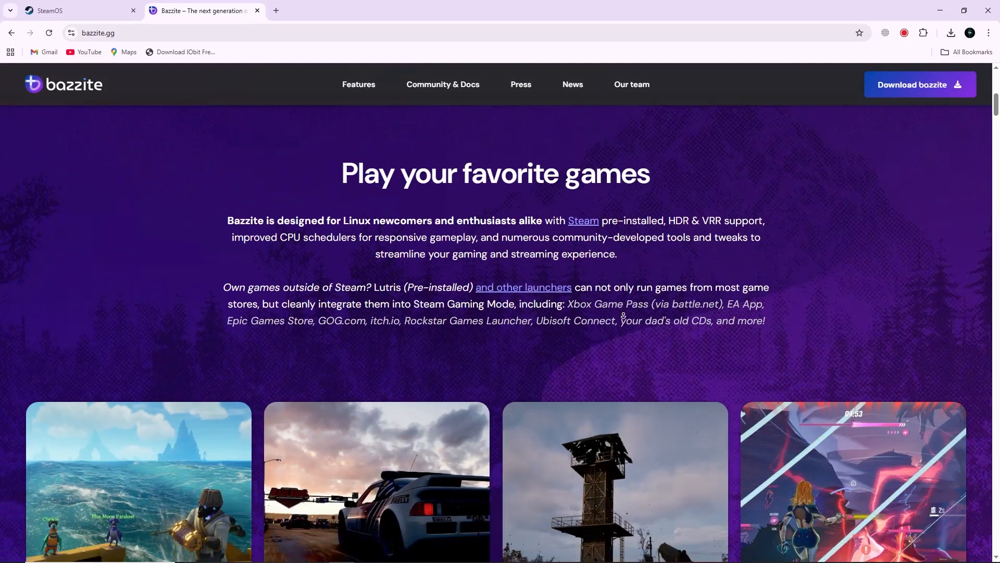
scroll(down, 3)
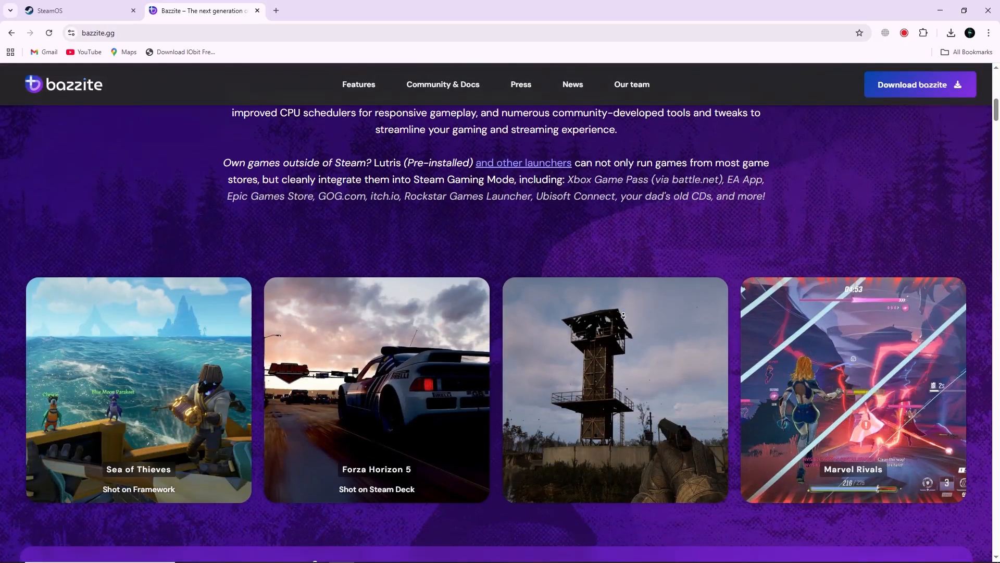
scroll(down, 3)
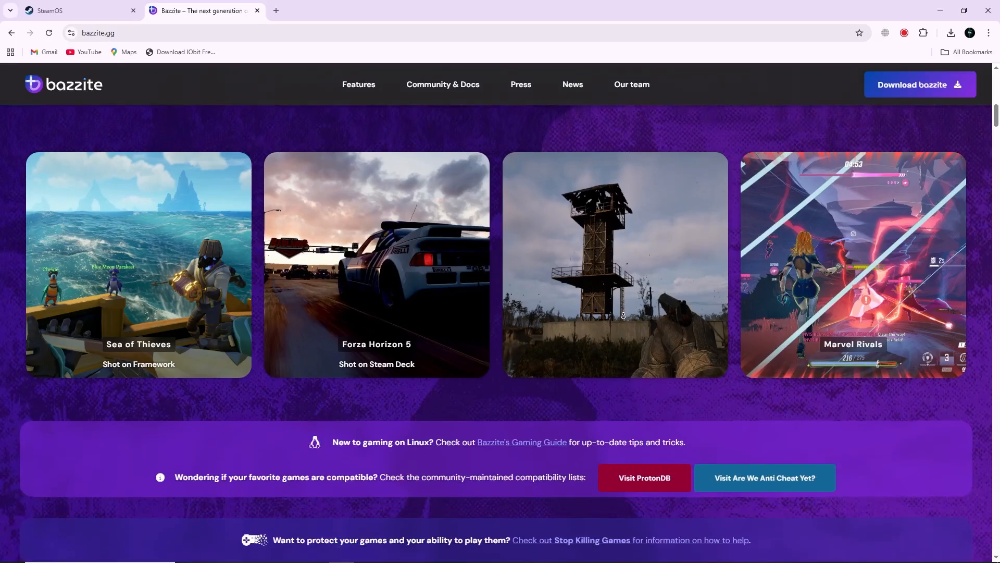
scroll(down, 3)
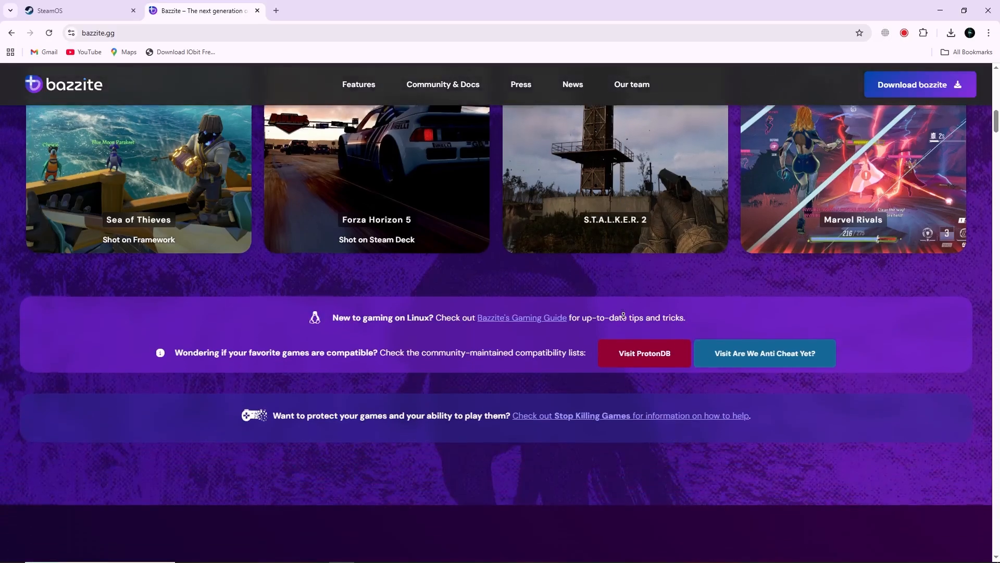
- Scroll through Bazzite's devices, upgrades, security and handheld PC support sections
scroll(down, 3)
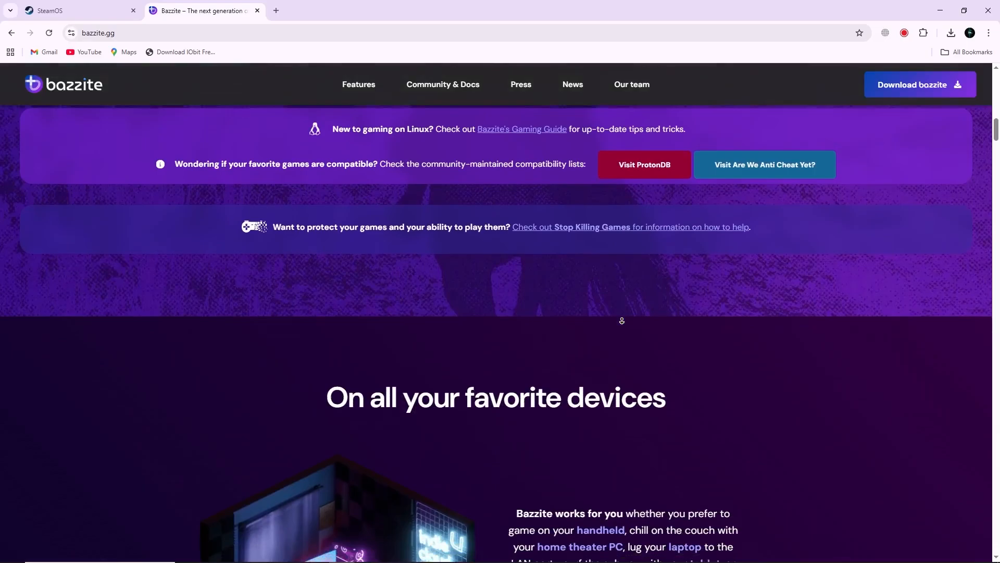
scroll(down, 3)
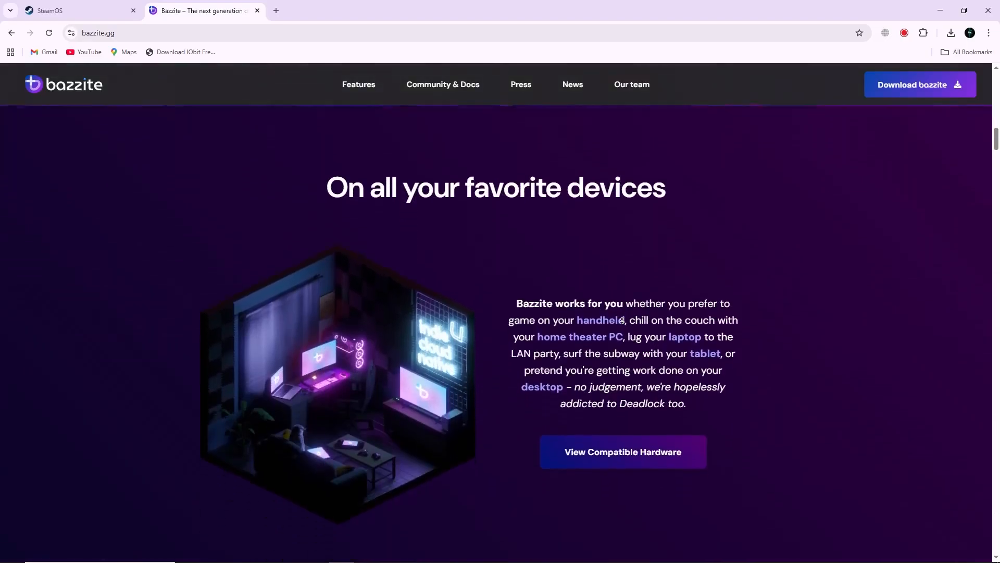
scroll(down, 3)
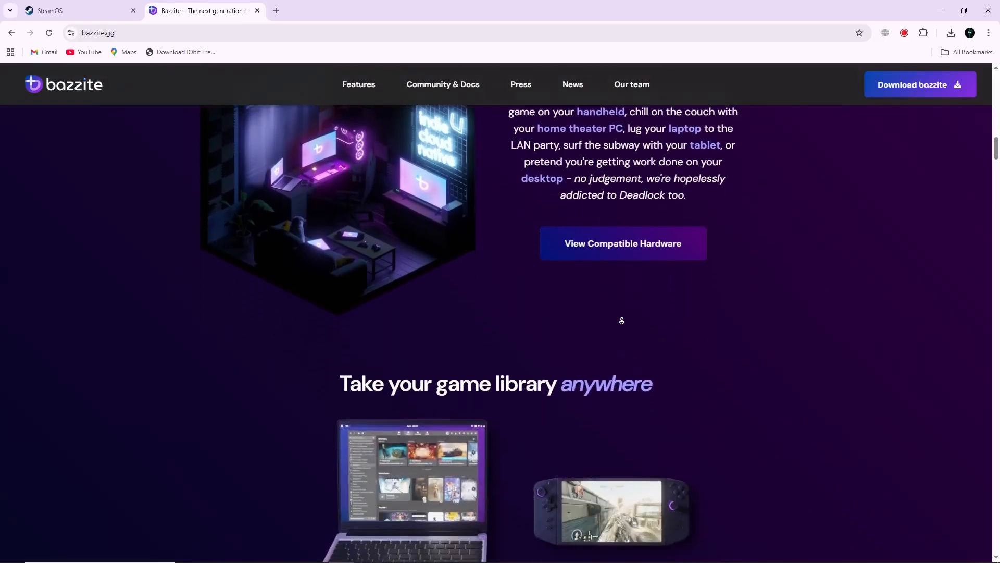
scroll(down, 3)
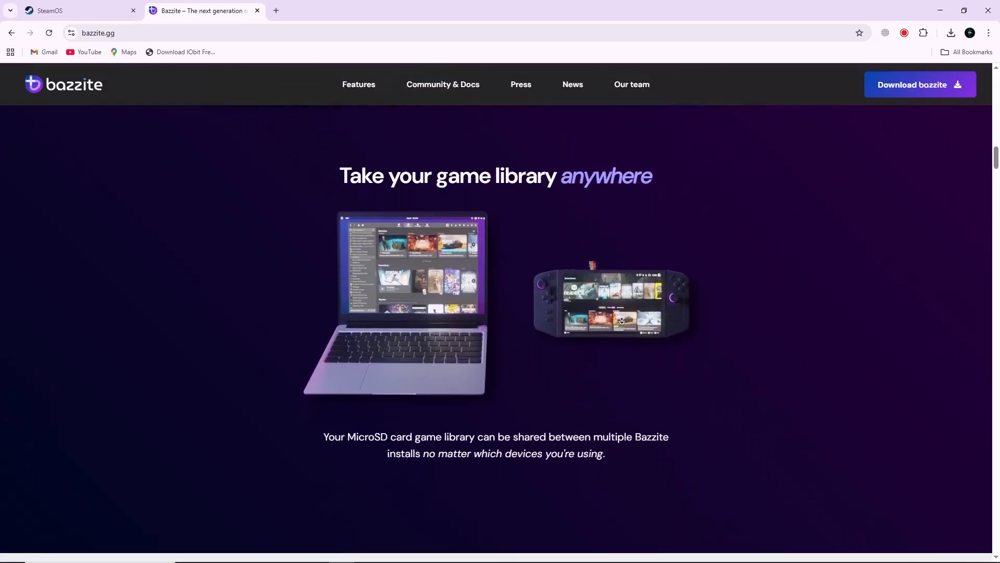
scroll(down, 3)
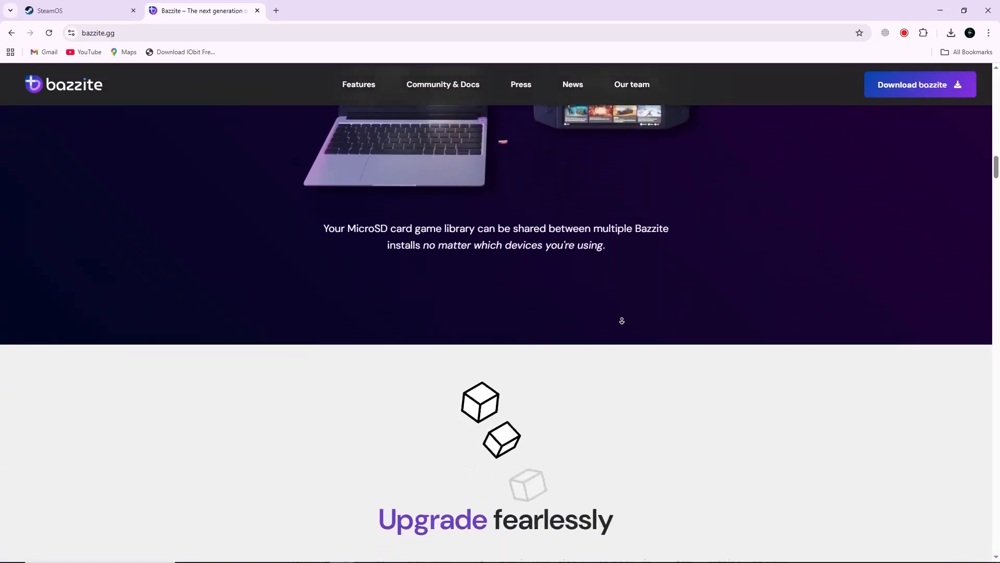
scroll(down, 3)
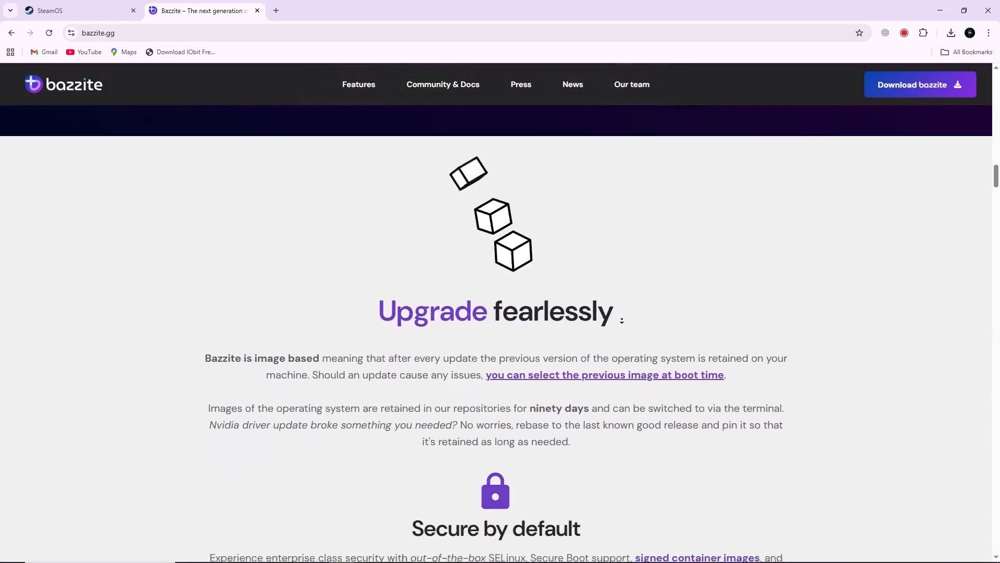
scroll(down, 3)
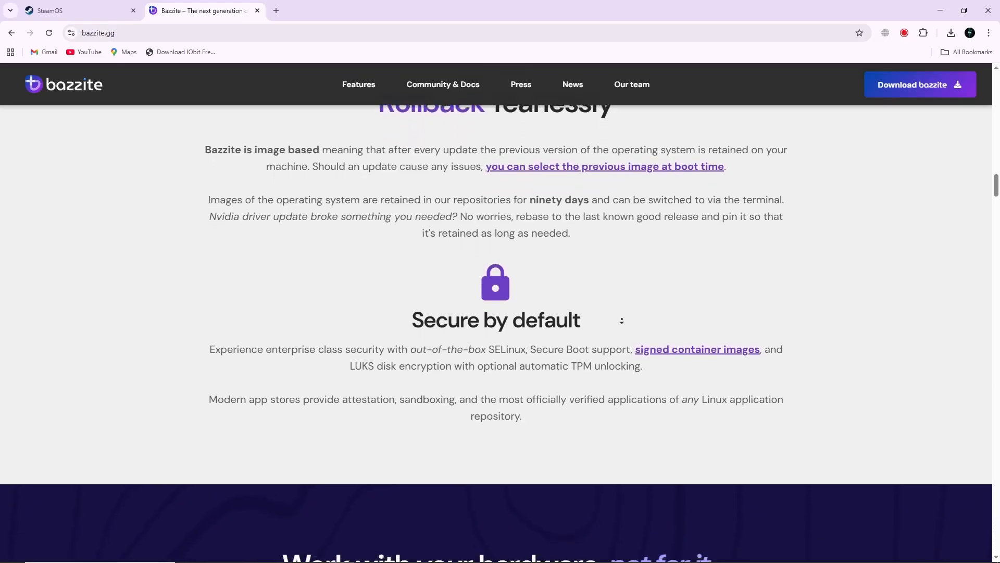
scroll(down, 3)
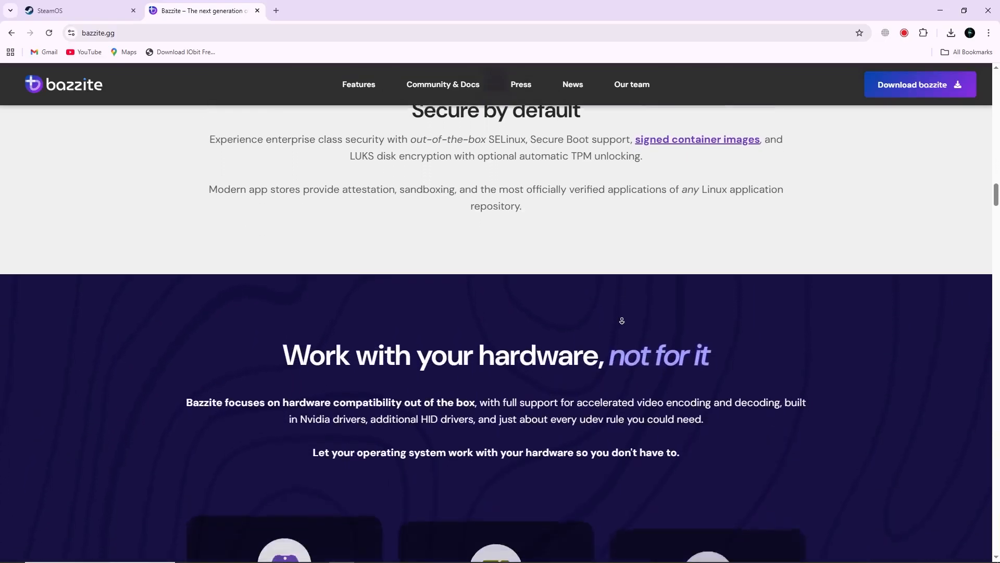
scroll(down, 3)
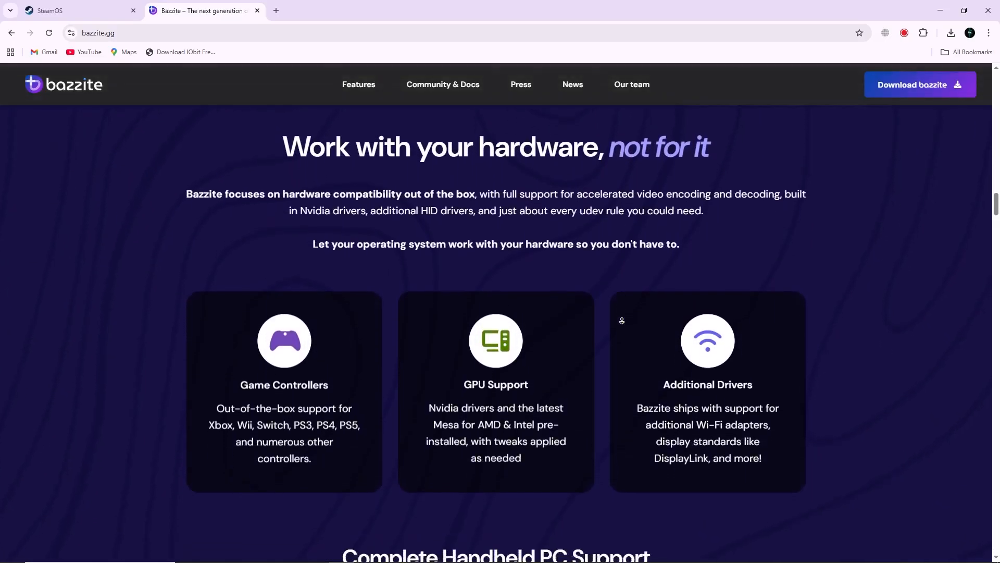
scroll(down, 3)
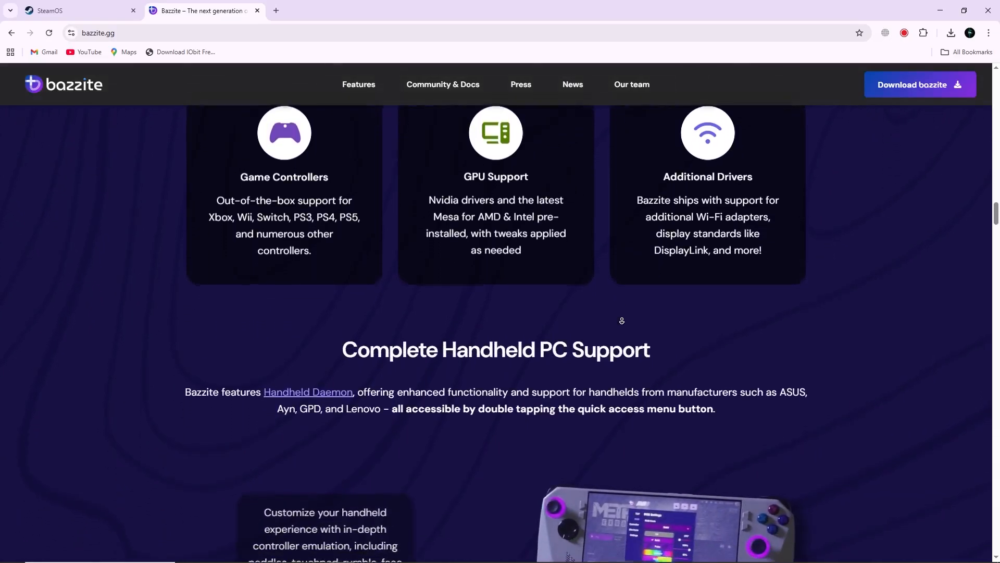
scroll(down, 3)
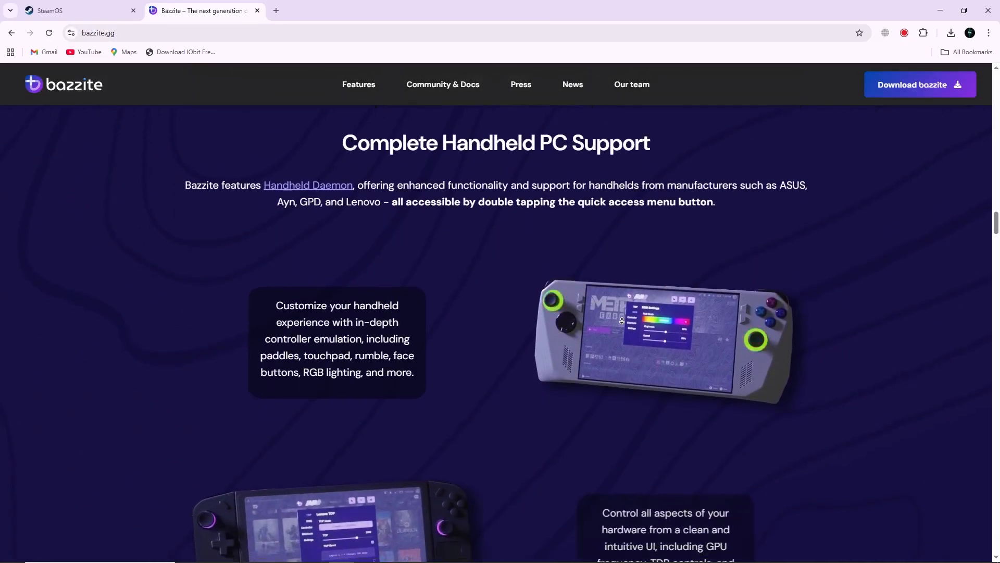
scroll(down, 3)
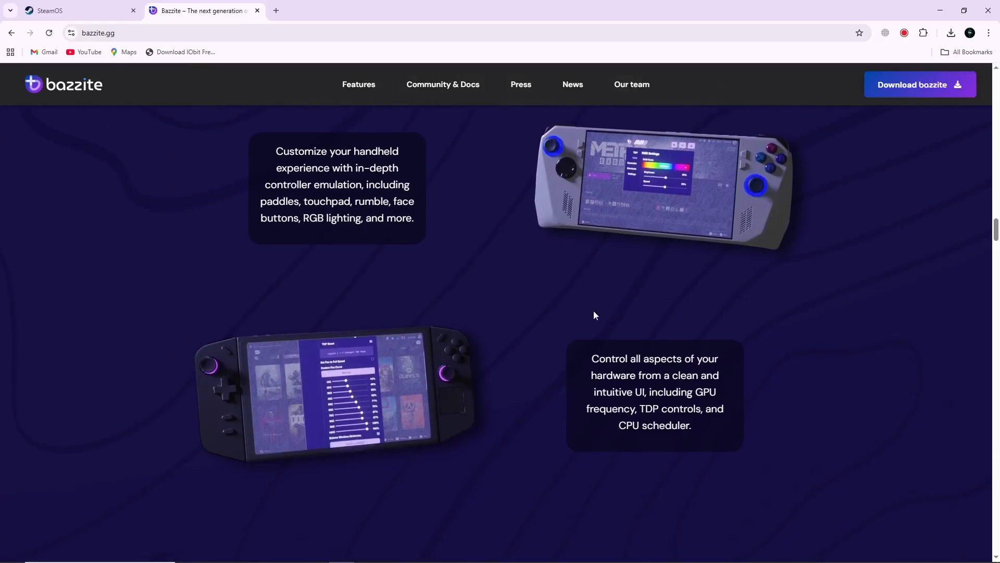
- Glance at the SteamOS store page, then return to Bazzite's 'Use your favorite handheld experience' section
click(76, 10)
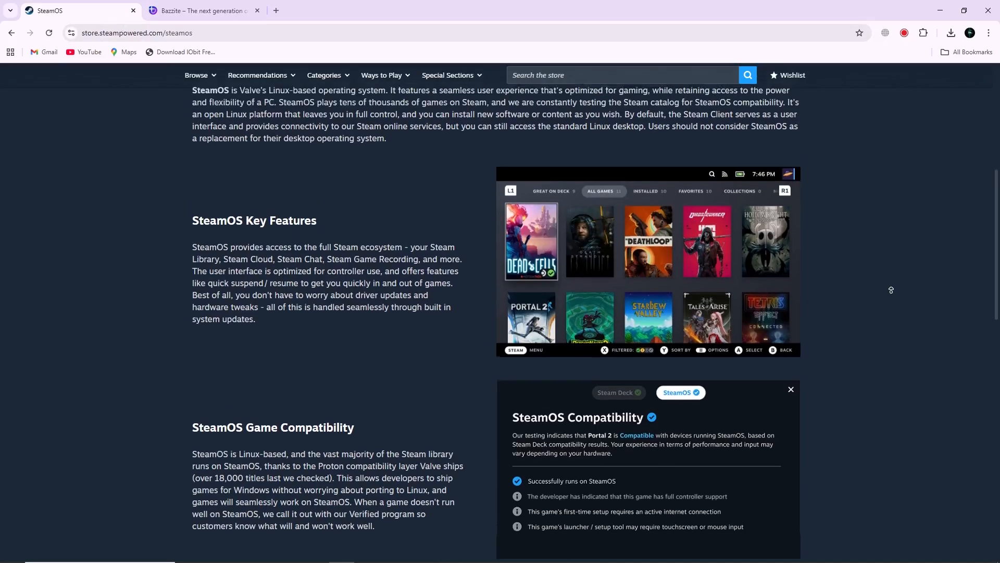
scroll(up, 3)
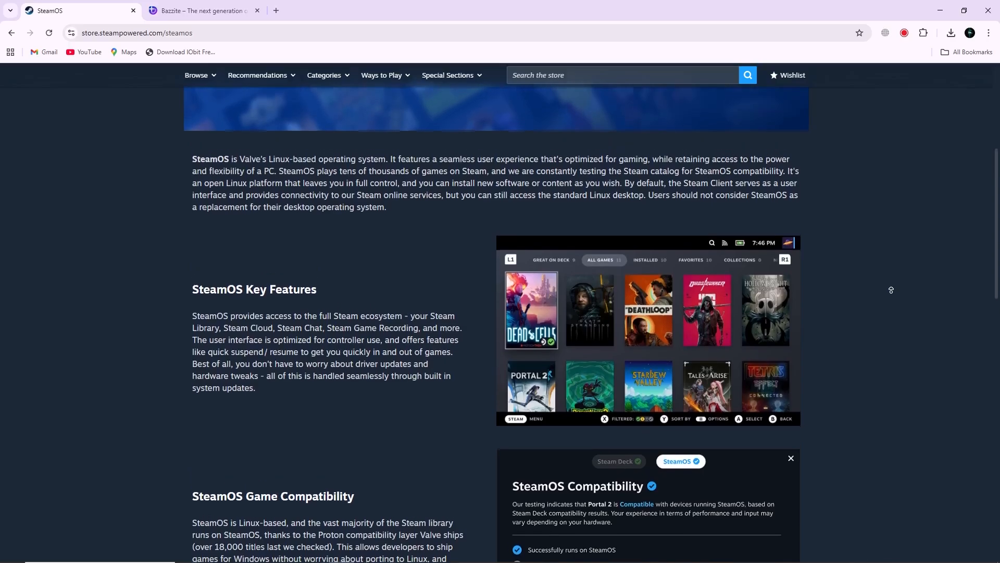
click(204, 11)
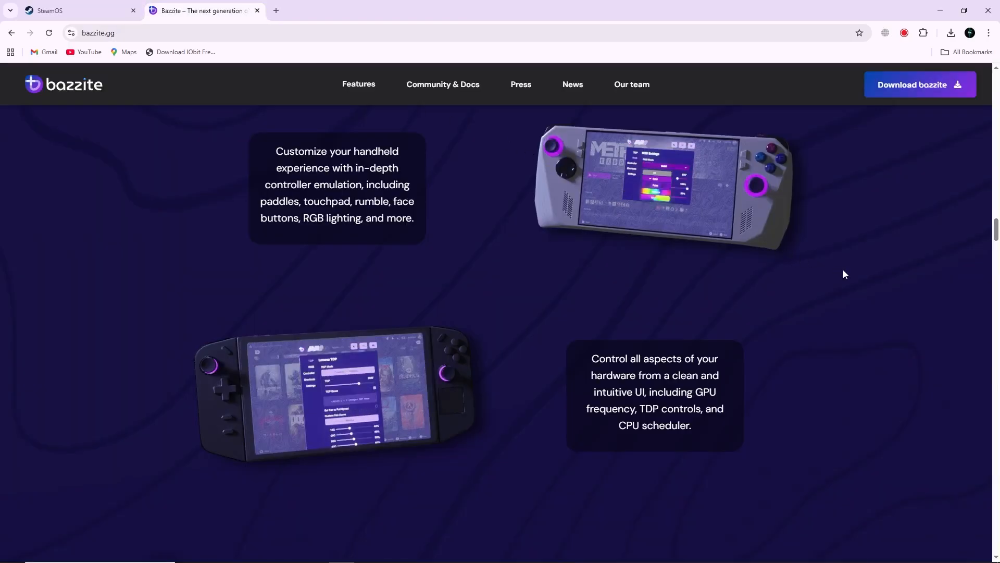
scroll(down, 3)
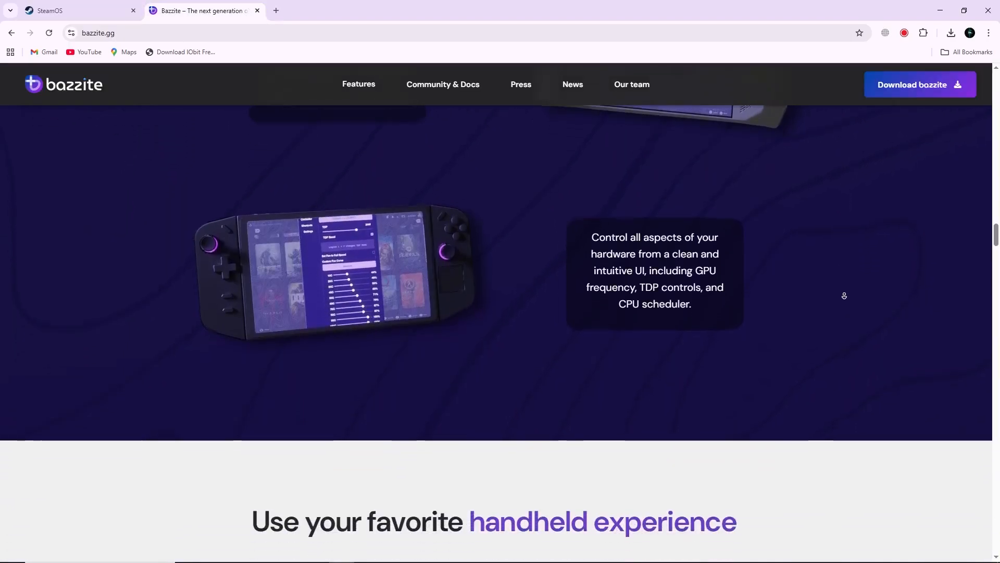
scroll(down, 3)
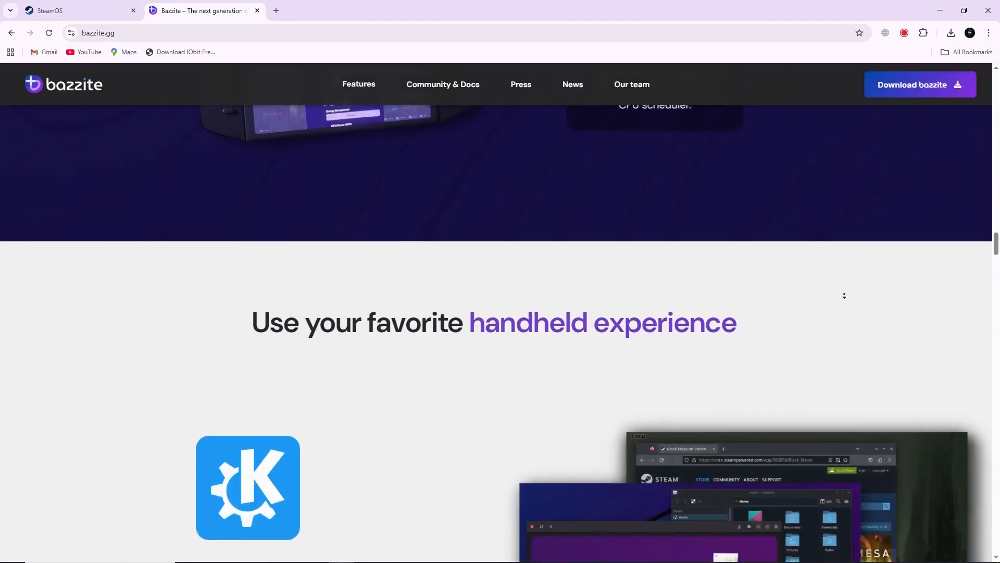